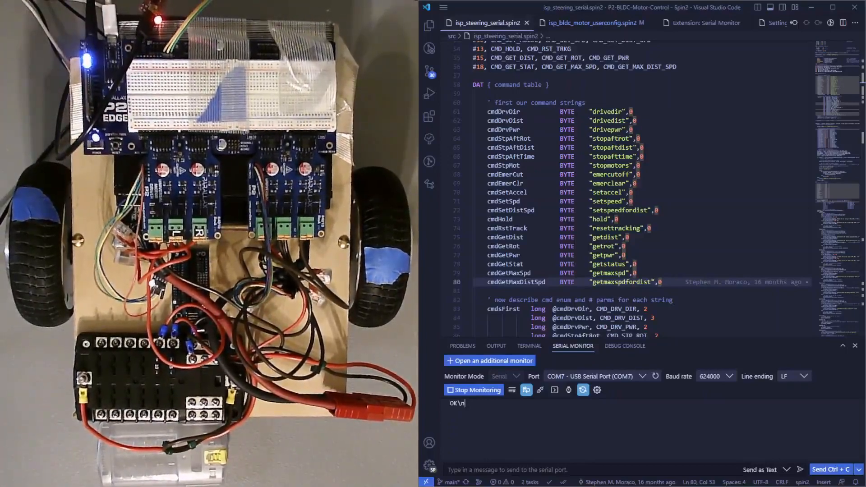
- Send 'drivepwr 25 25' to the robot after glancing at the Serial Monitor extension page
{"action": "left_click", "coordinate": [703, 23]}
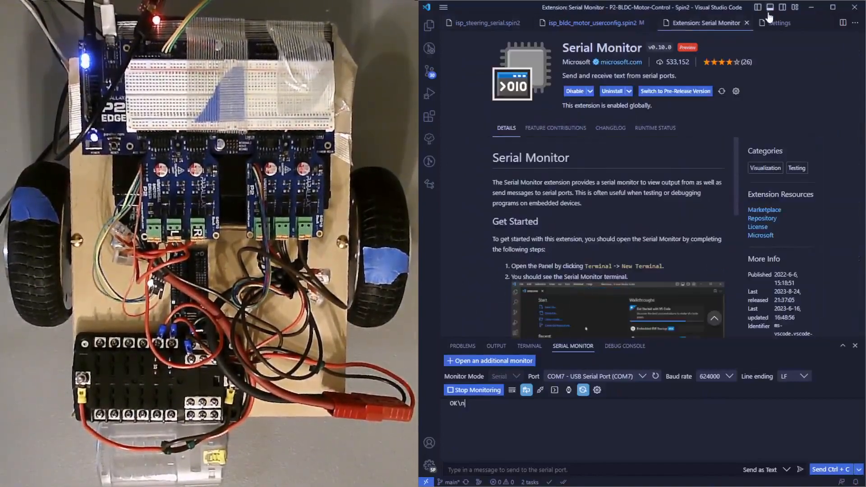
{"action": "left_click", "coordinate": [779, 23]}
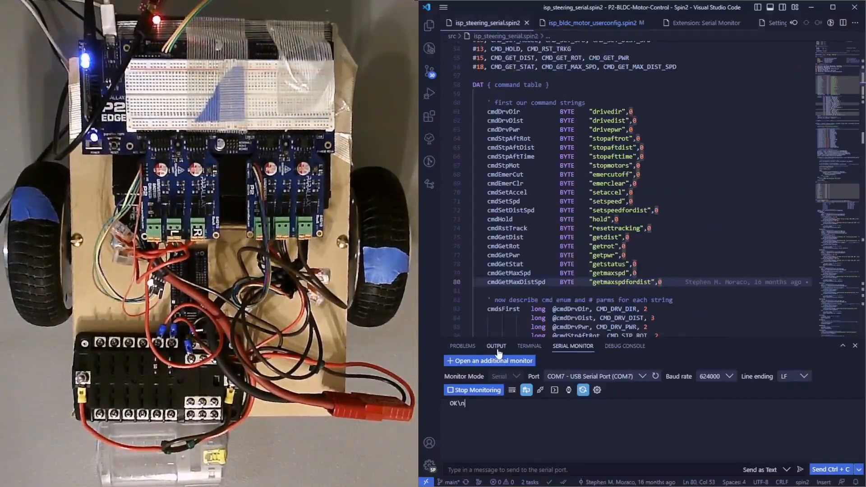
{"action": "type", "text": "driv"}
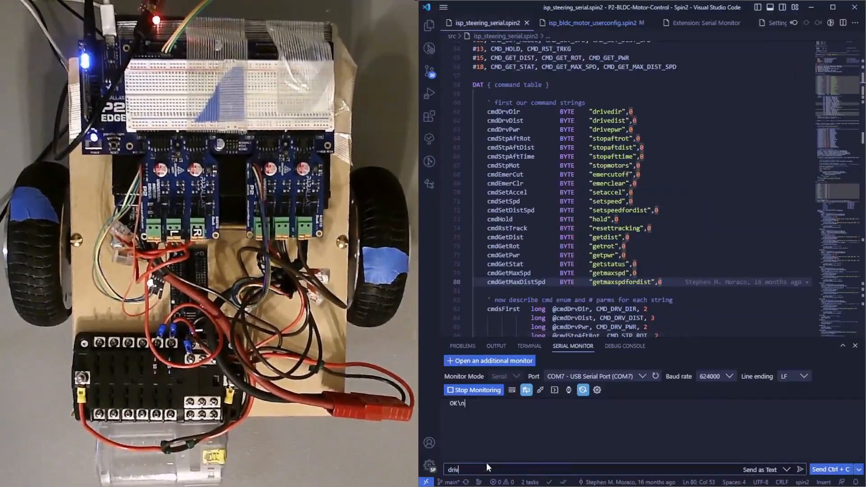
{"action": "type", "text": "epwr"}
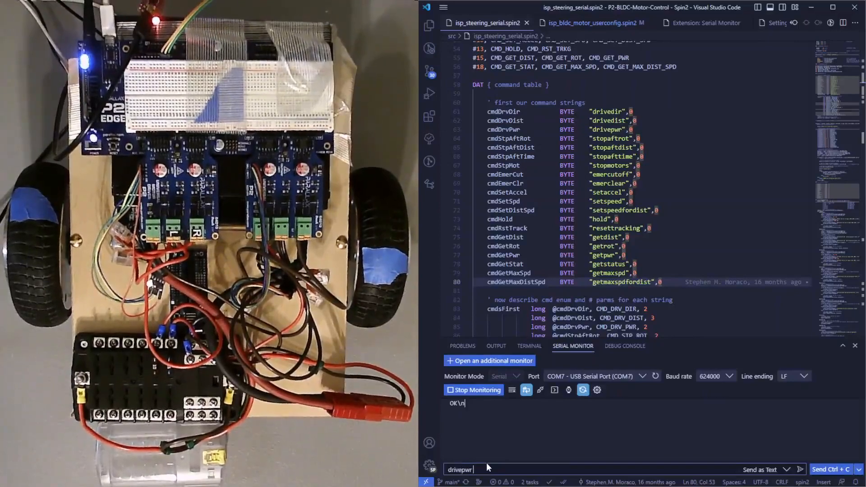
{"action": "type", "text": "25 25"}
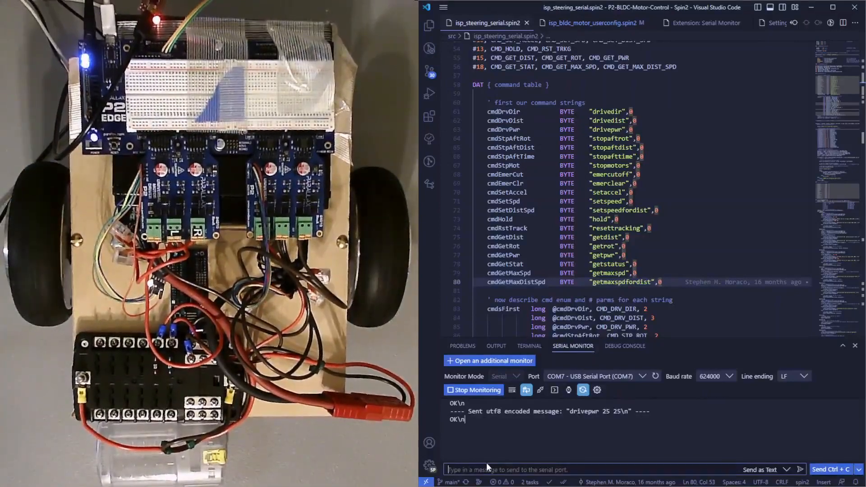
- Send 'drivepwr 50 50' to the robot over the serial connection
{"action": "type", "text": "drivepwr"}
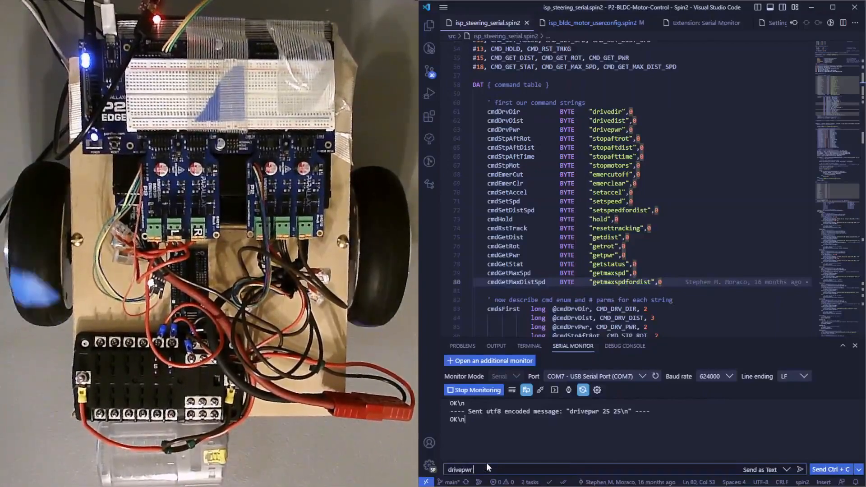
{"action": "key", "text": "Return"}
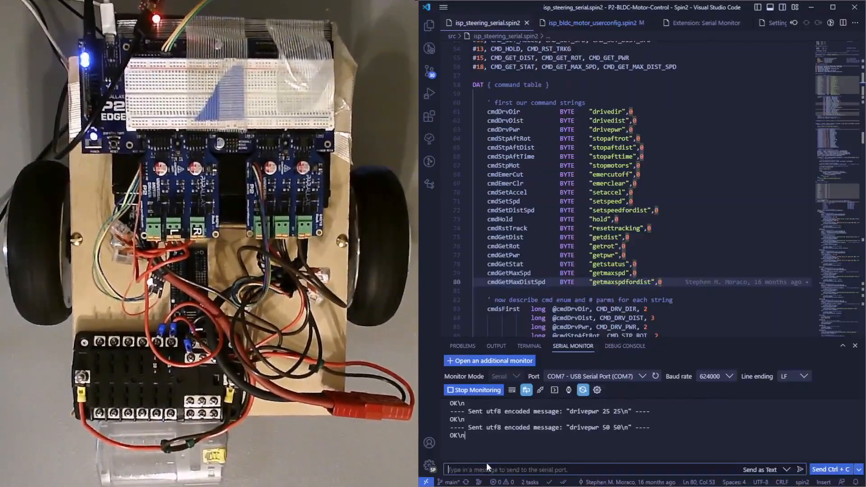
- Send 'drivepwr 90 90', then enter 'stopmotors' ready to send next
{"action": "type", "text": "drv"}
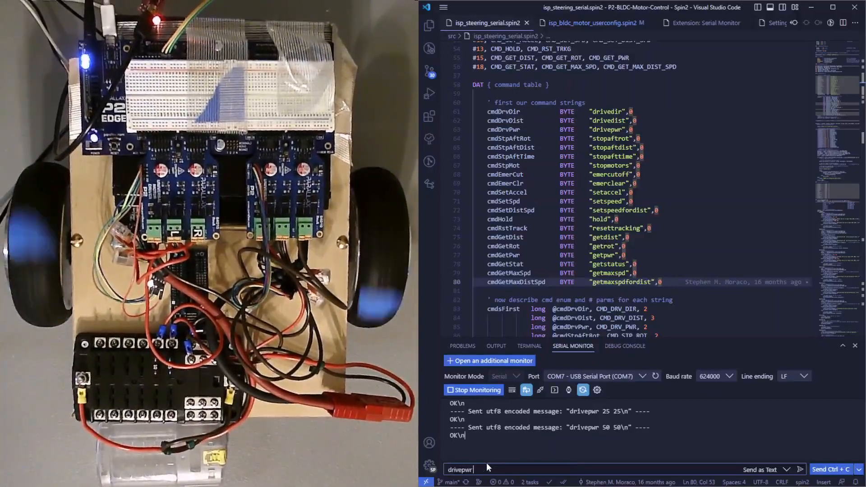
{"action": "type", "text": "90 90"}
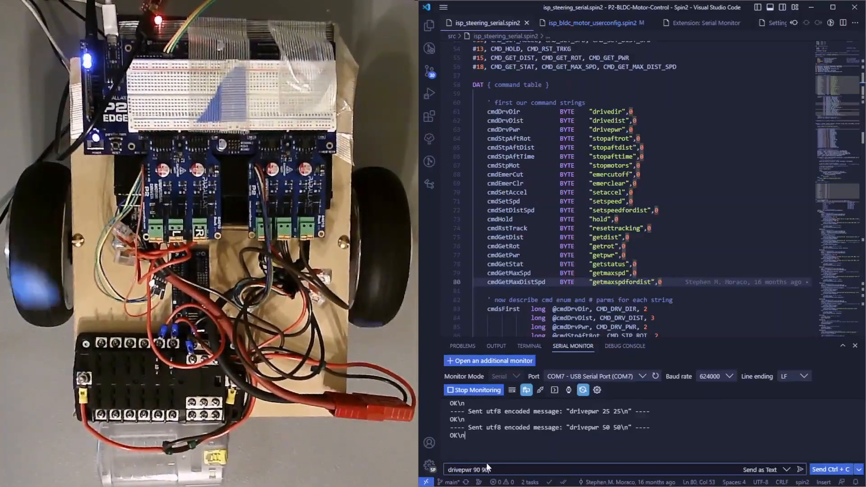
{"action": "key", "text": "Return"}
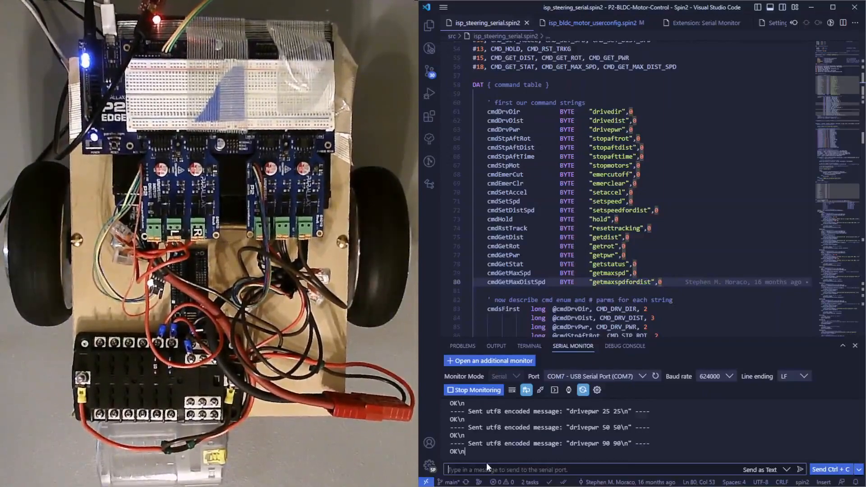
{"action": "type", "text": "stopmotors"}
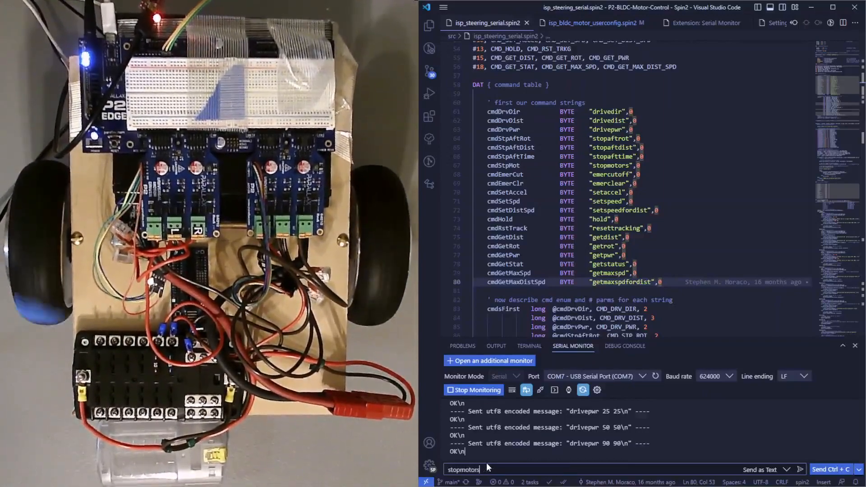